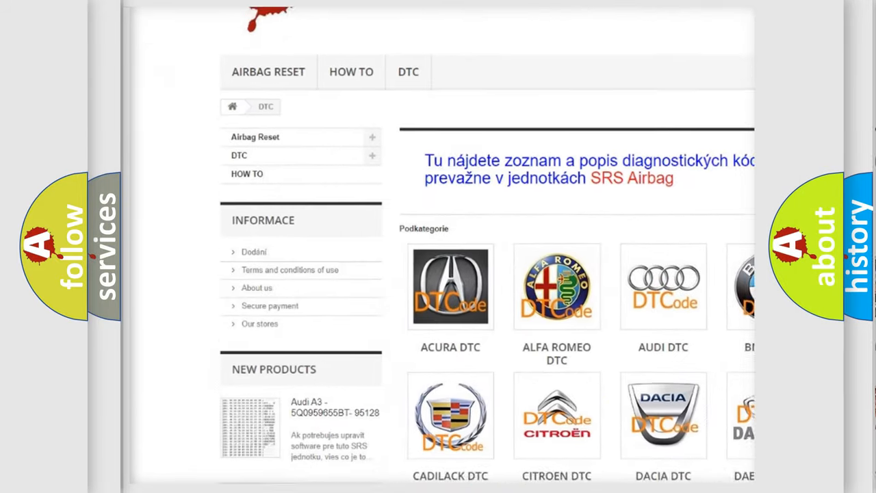
pyautogui.scroll(-3)
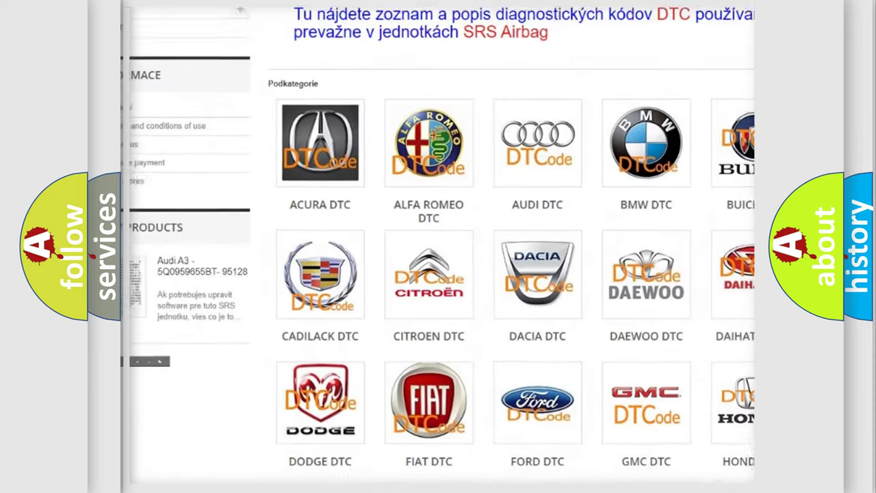
pyautogui.scroll(-3)
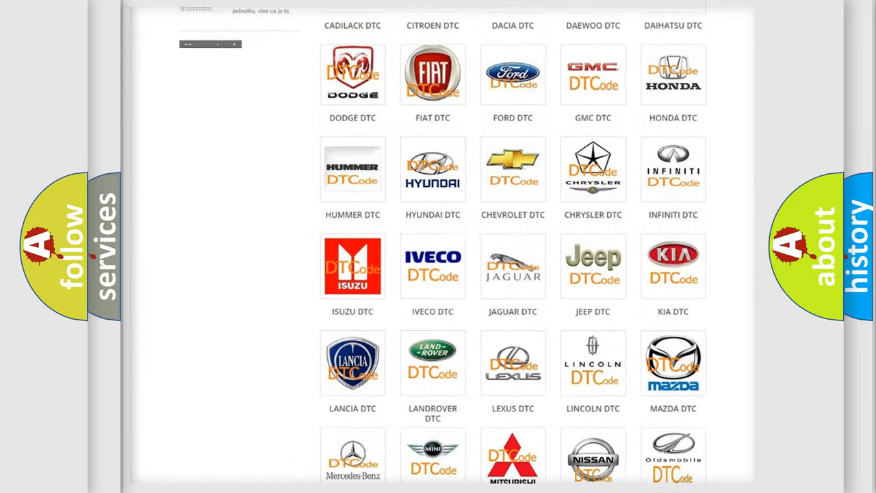
pyautogui.scroll(-3)
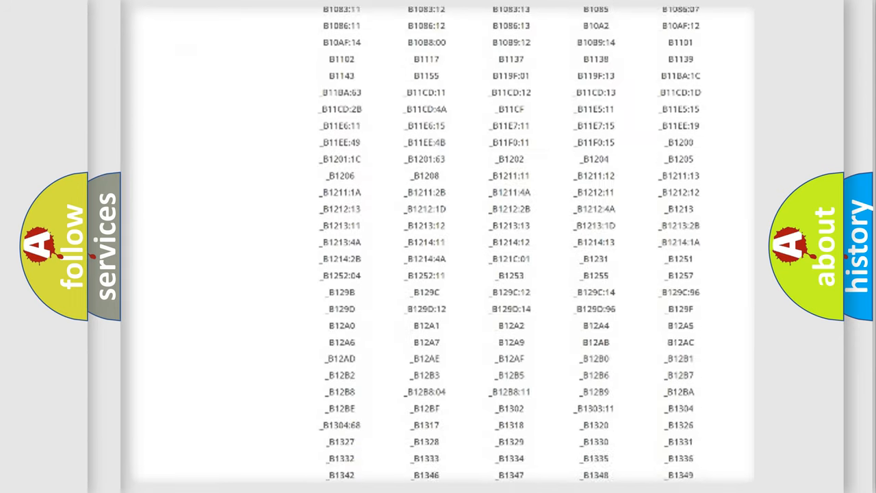
pyautogui.scroll(-3)
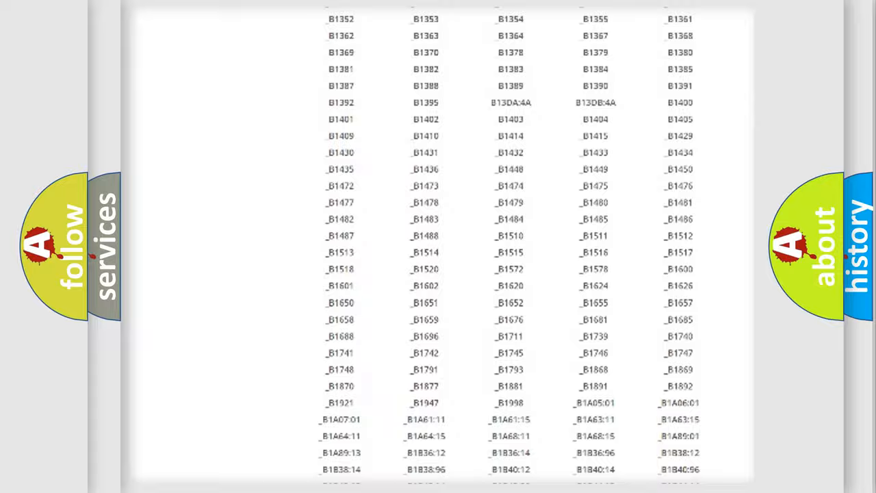